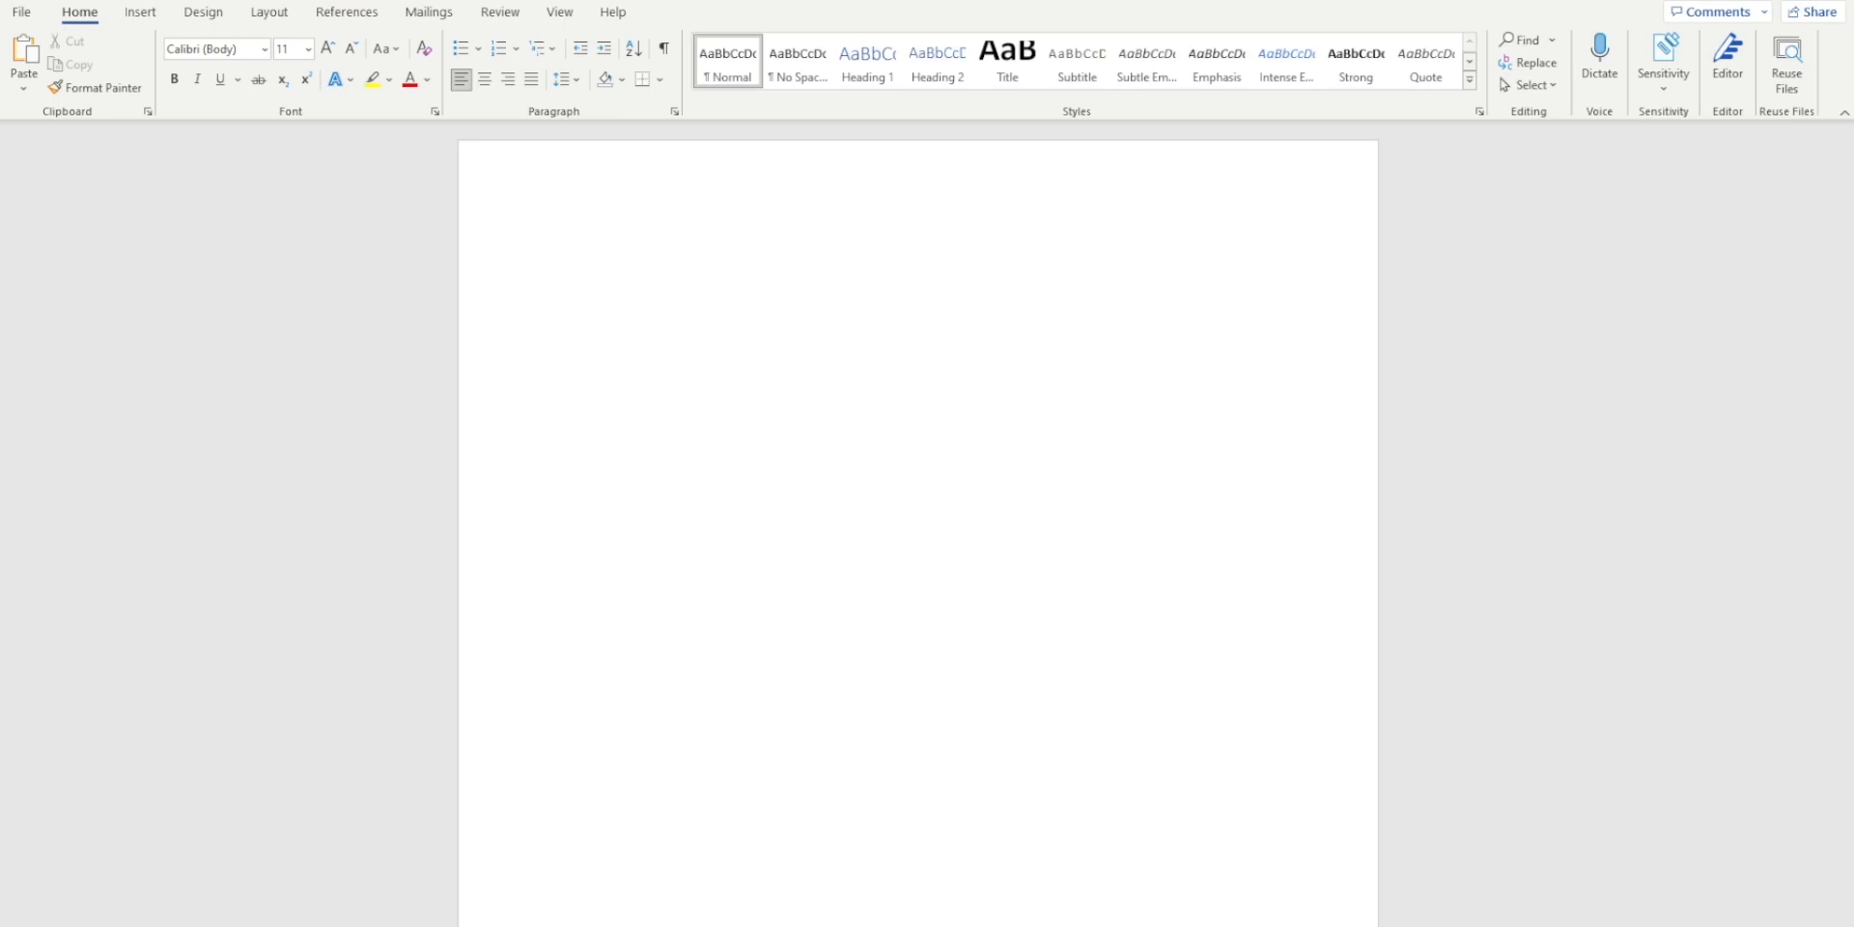
pyautogui.moveTo(649, 446)
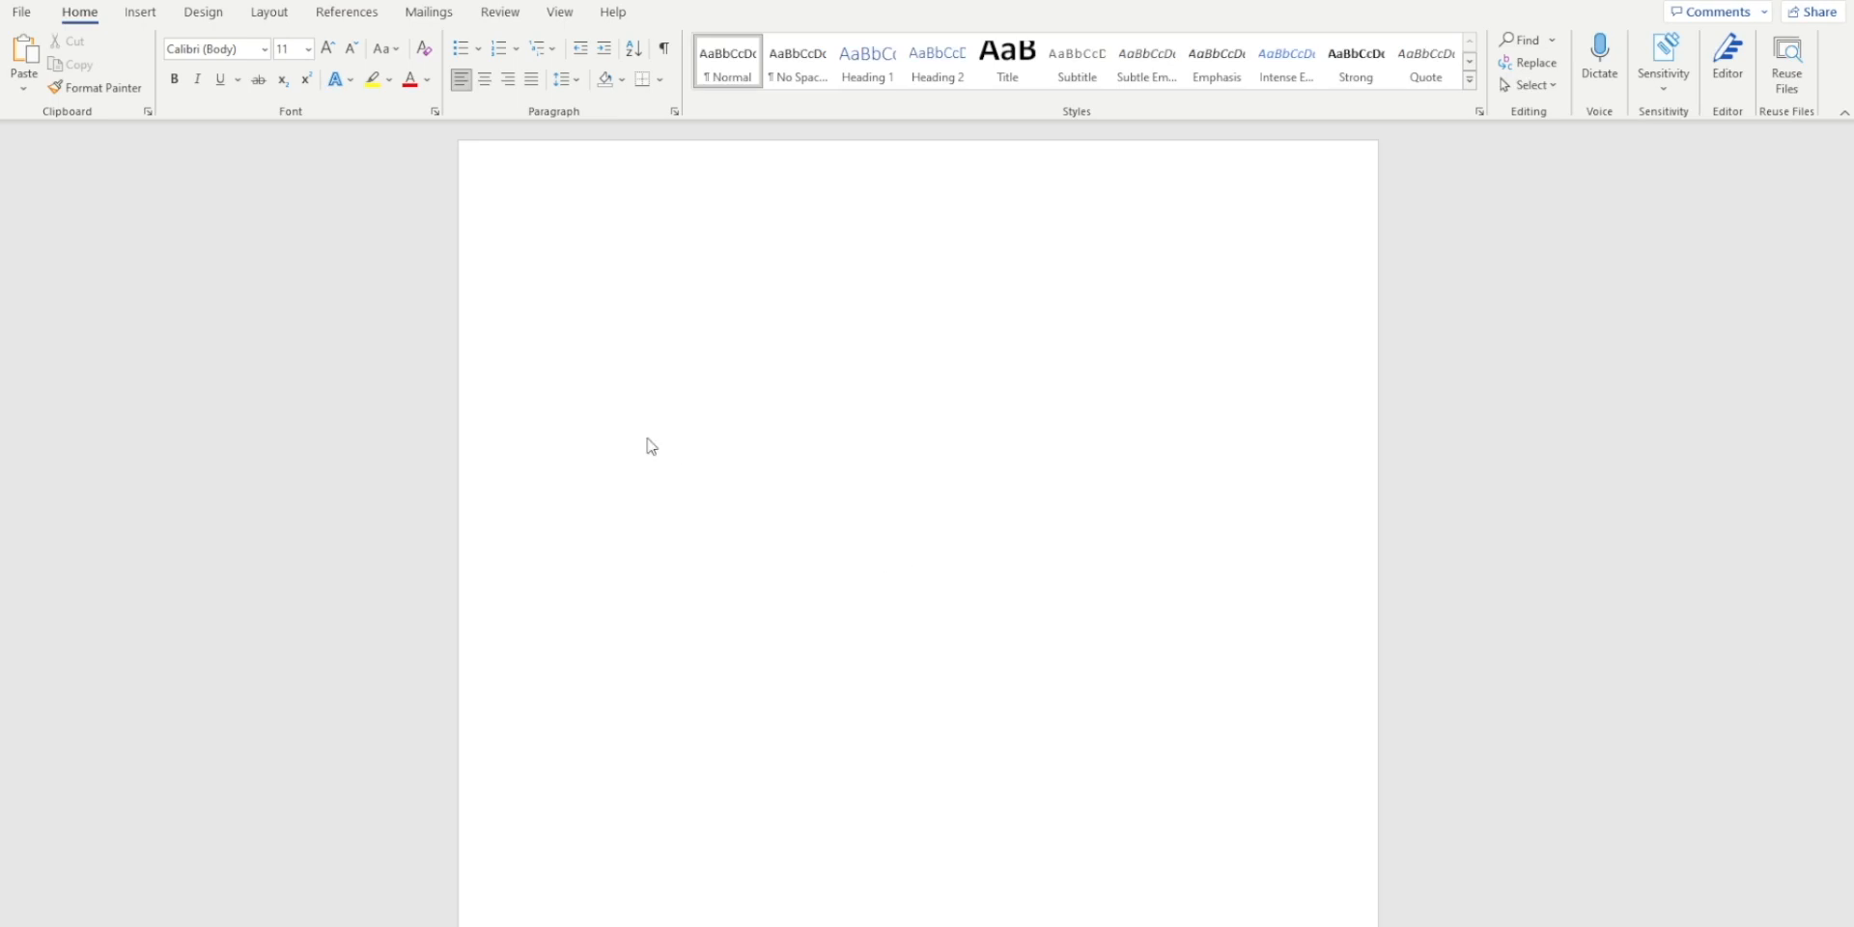
pyautogui.moveTo(168, 138)
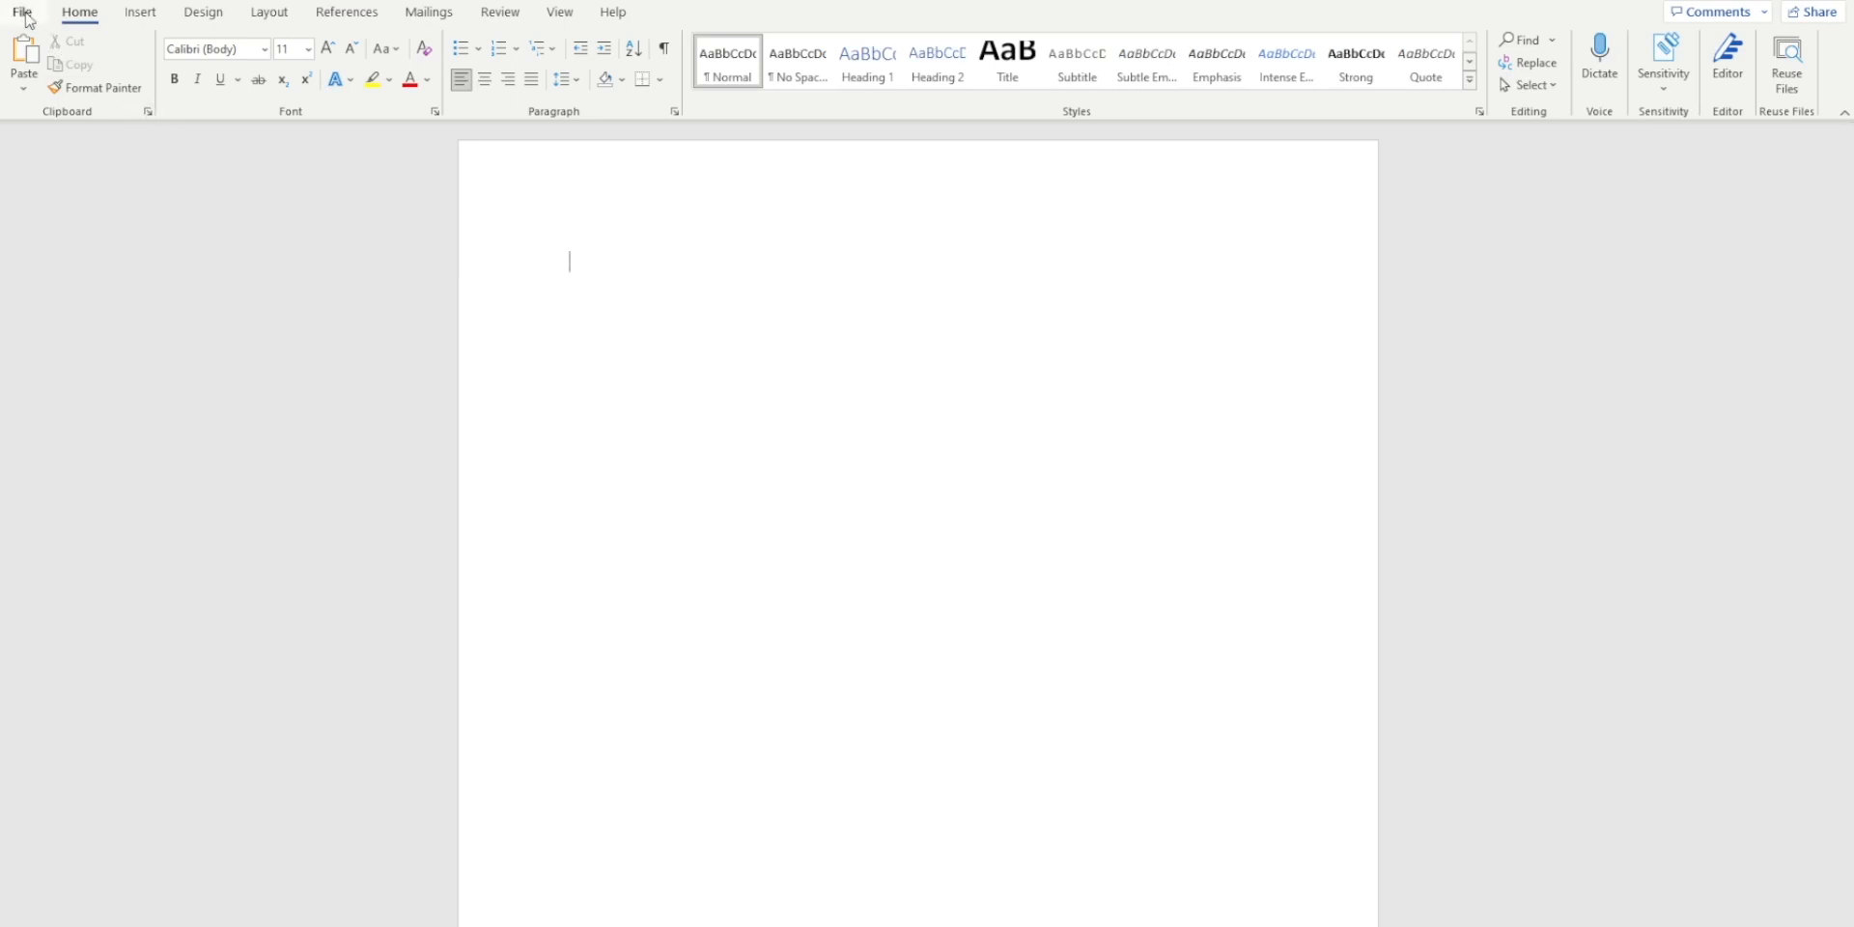
# Show Word's Account page with the subscription product and version details via File.
pyautogui.click(21, 10)
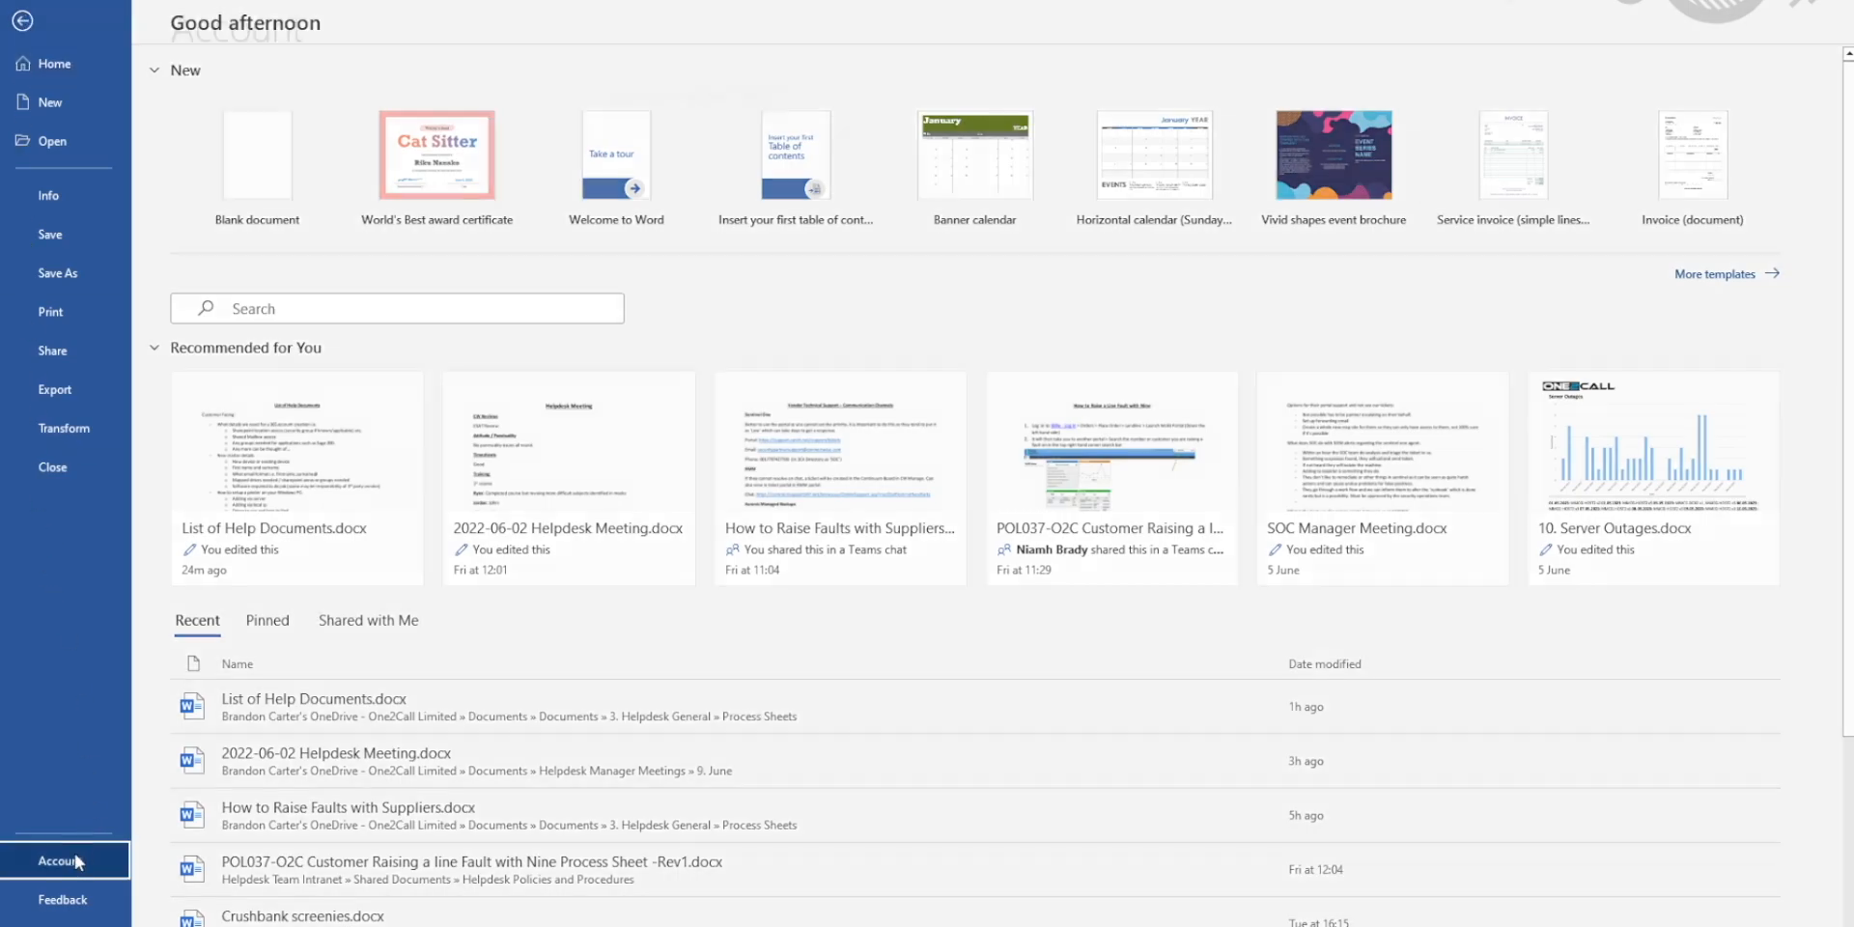
pyautogui.click(57, 860)
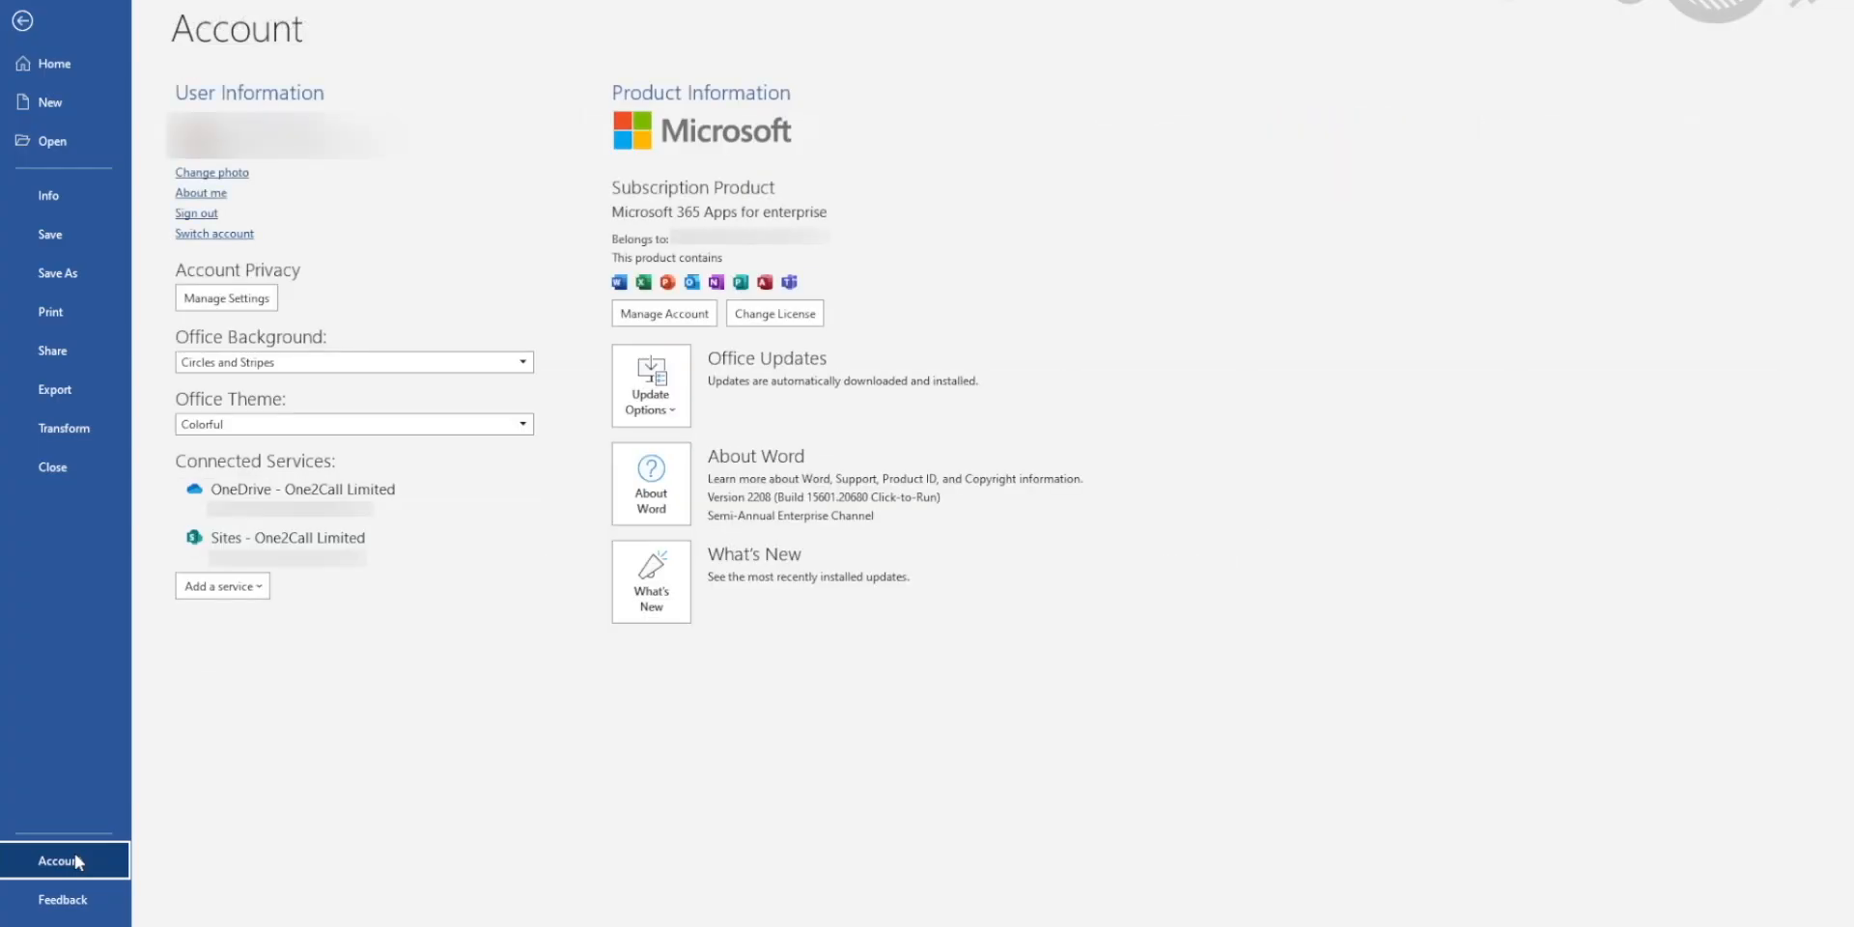
# Run Update Now from Update Options and get the 'You're up to date!' confirmation.
pyautogui.click(649, 384)
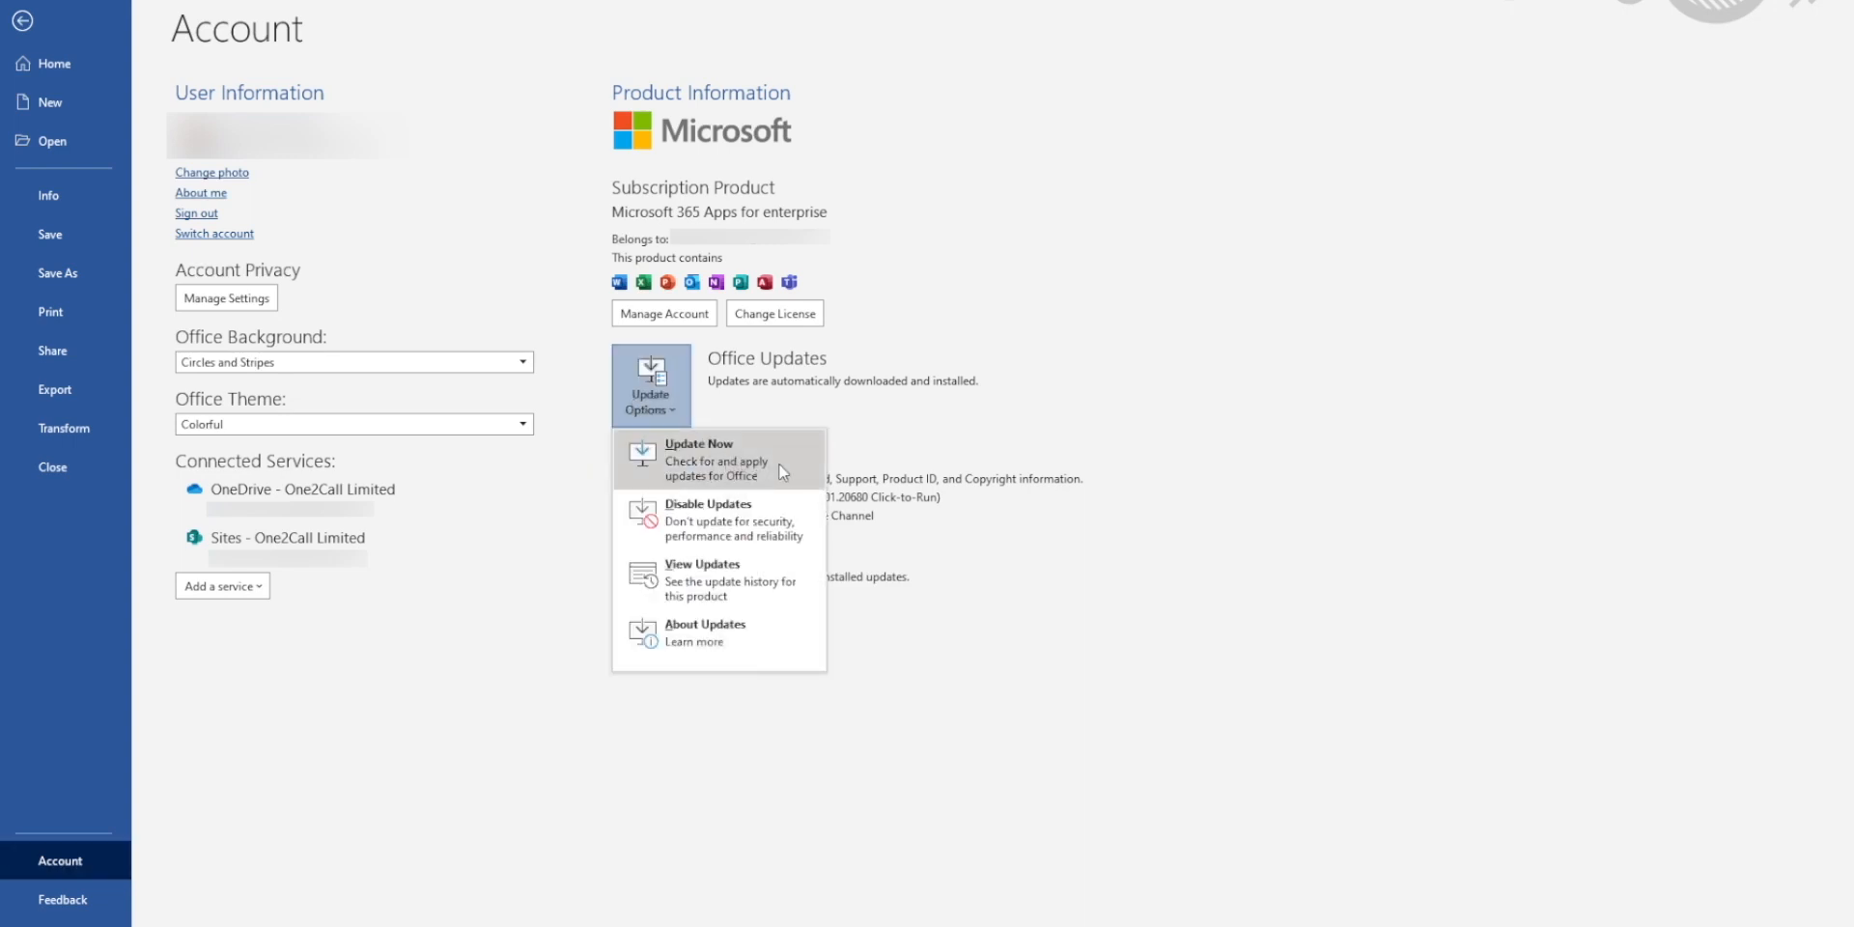
pyautogui.click(697, 459)
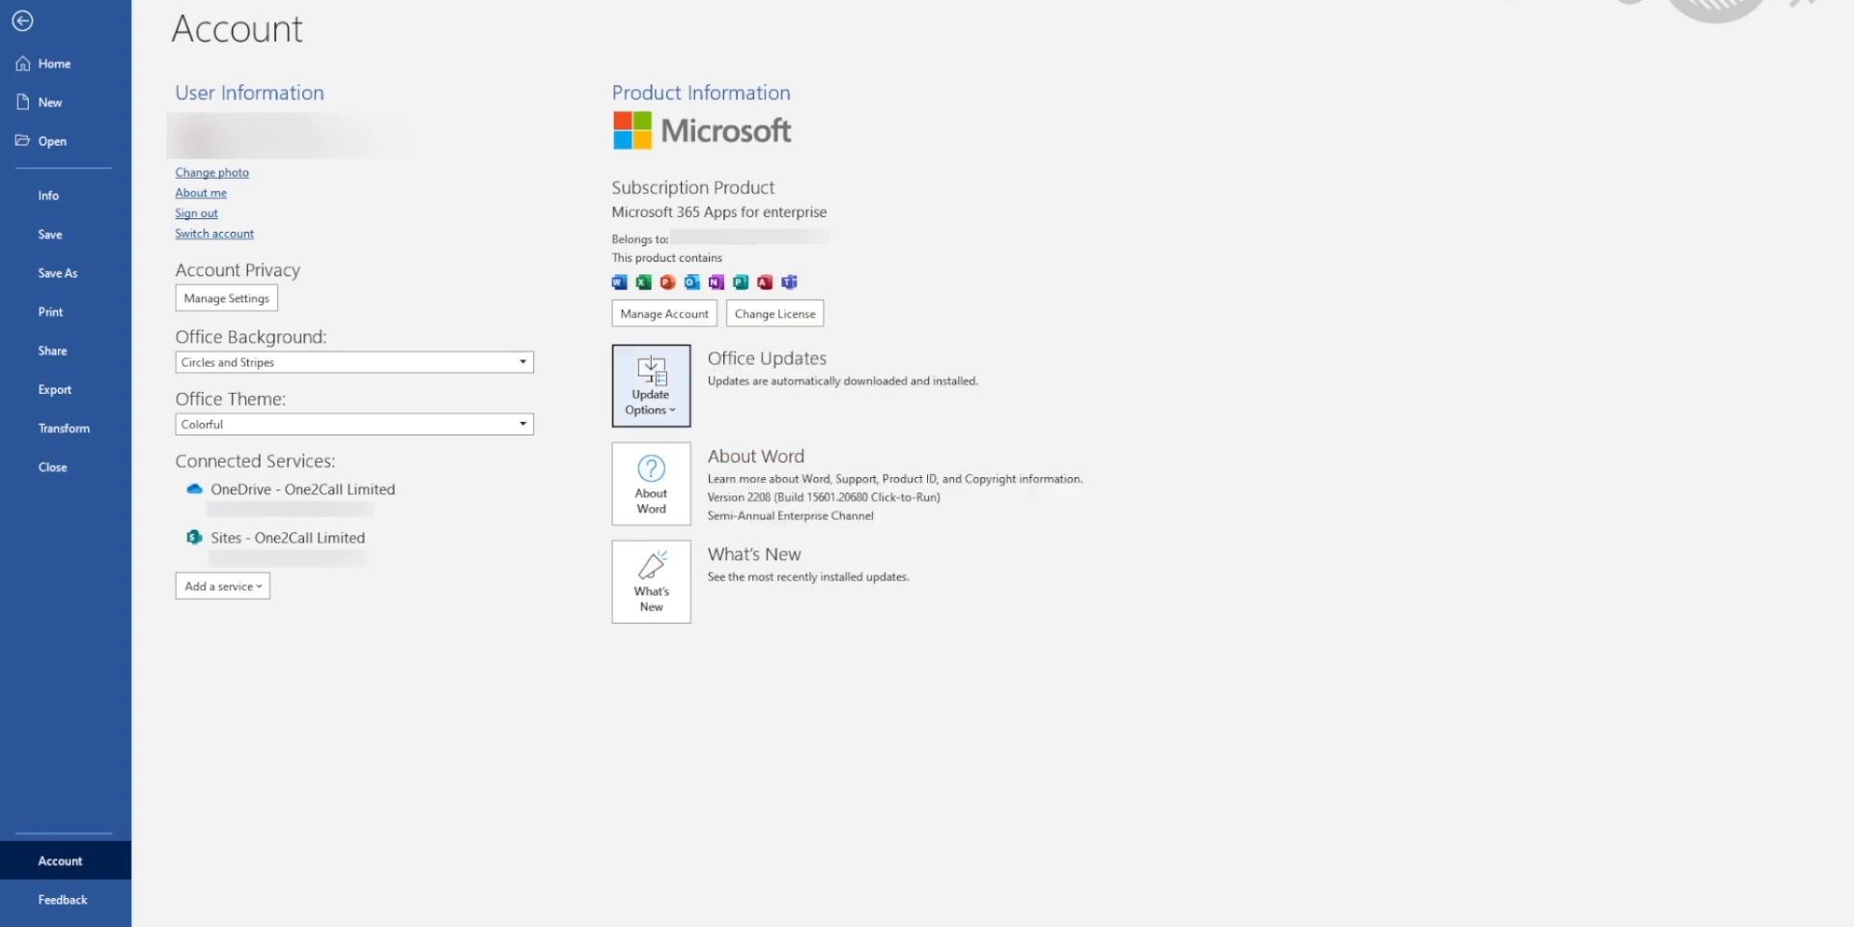
pyautogui.click(649, 385)
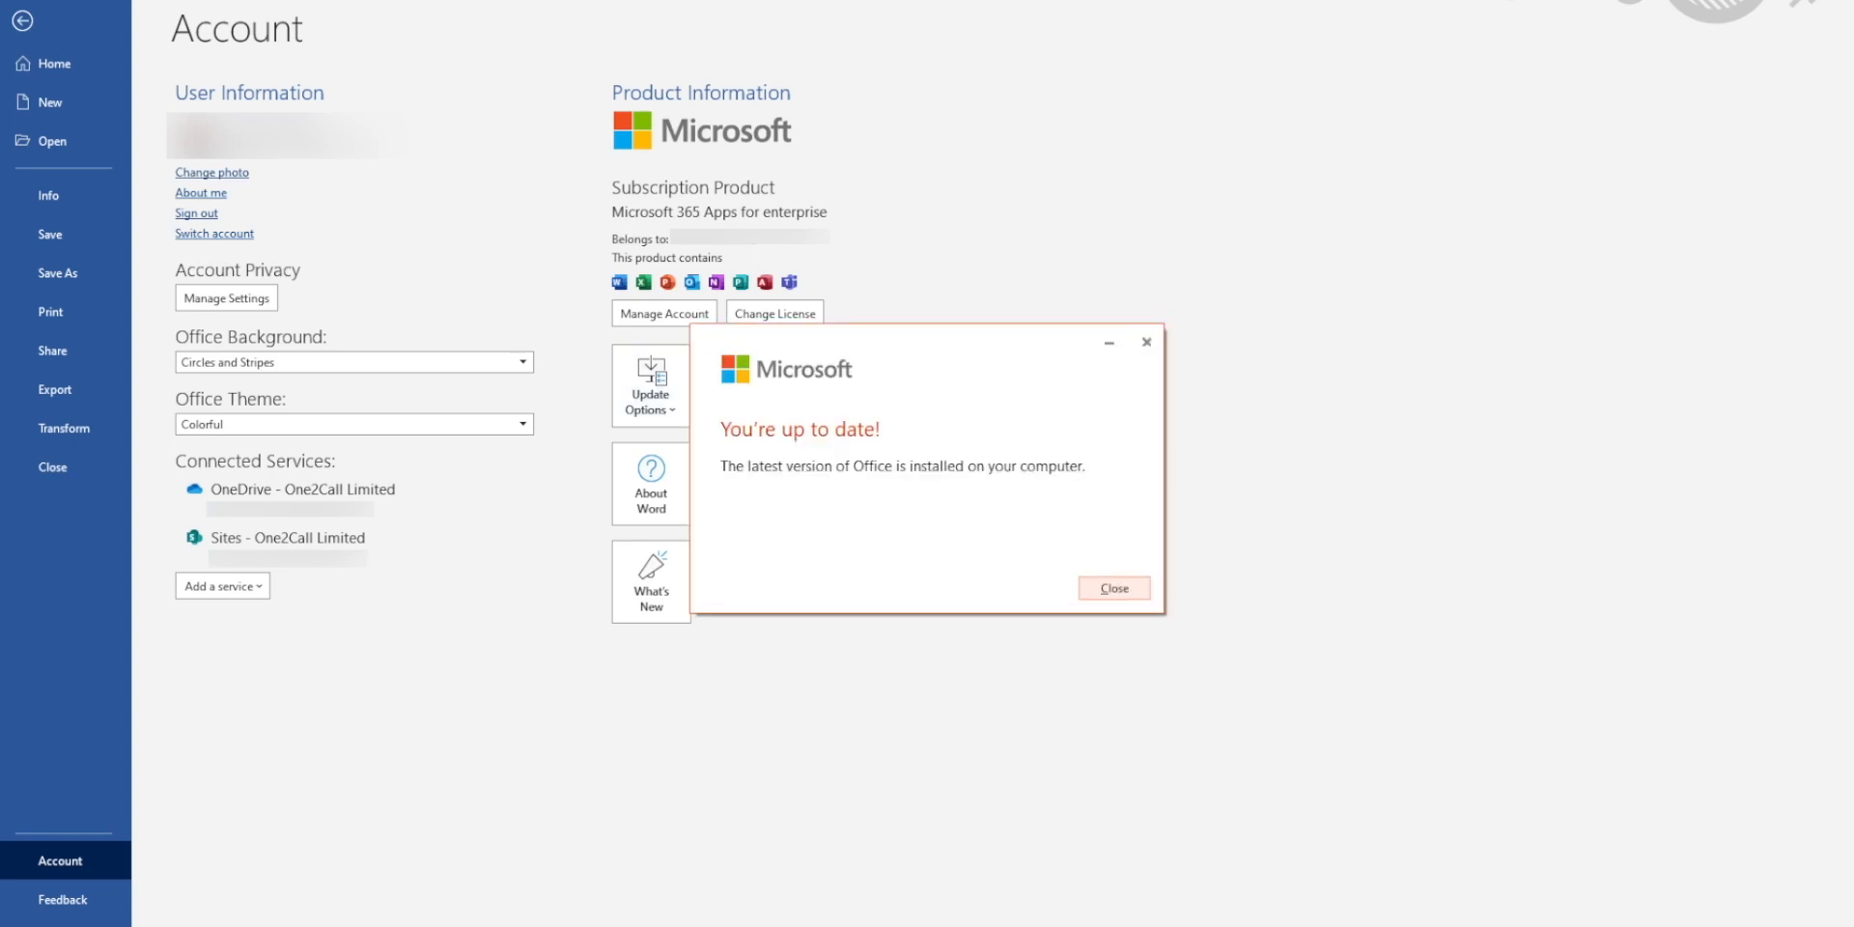